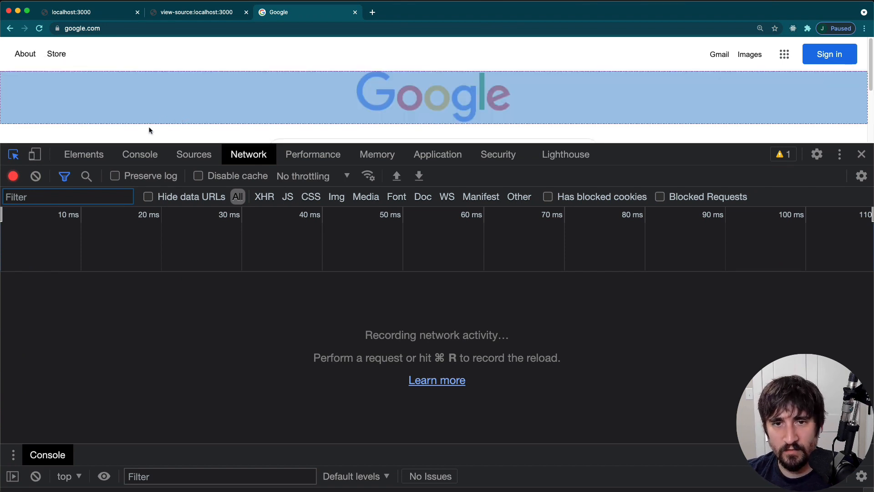
Load the calhoun.io Go interfaces article so its 42 requests appear in the Network log
click(13, 155)
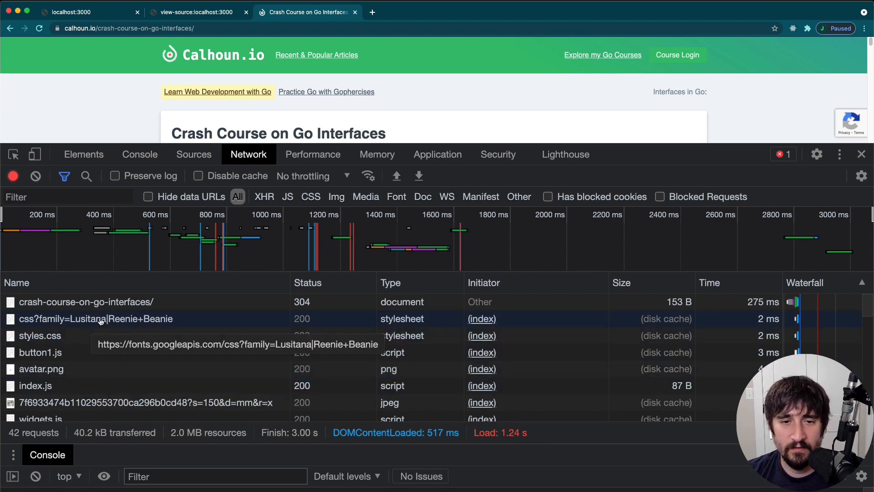
Show the article document request's headers: GET, status 304, remote 68.183.23.220:443
click(85, 302)
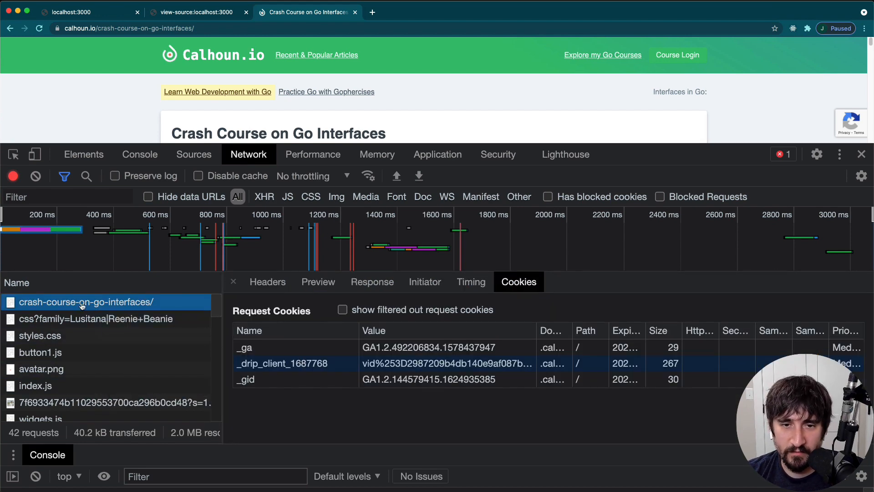
click(268, 282)
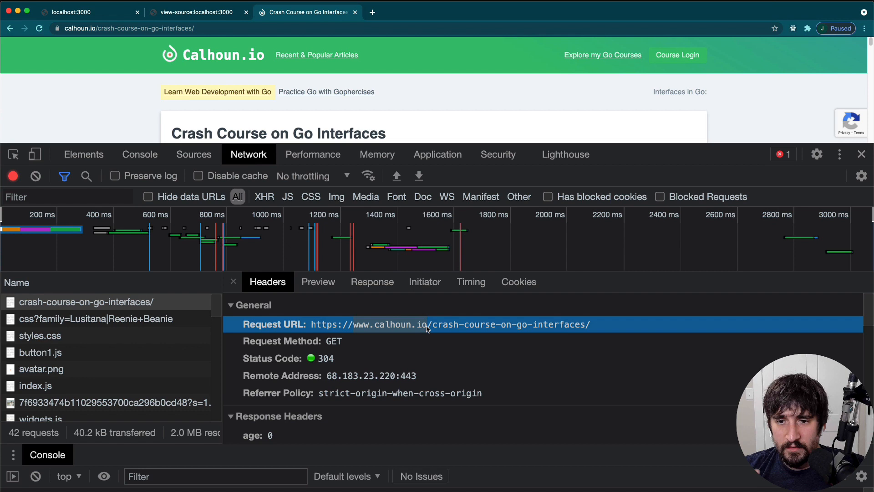
mouse_move(367, 328)
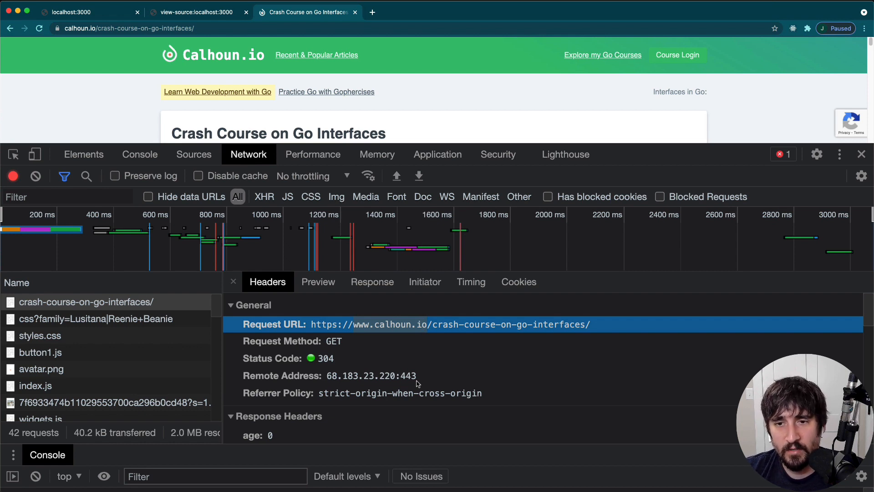
click(333, 341)
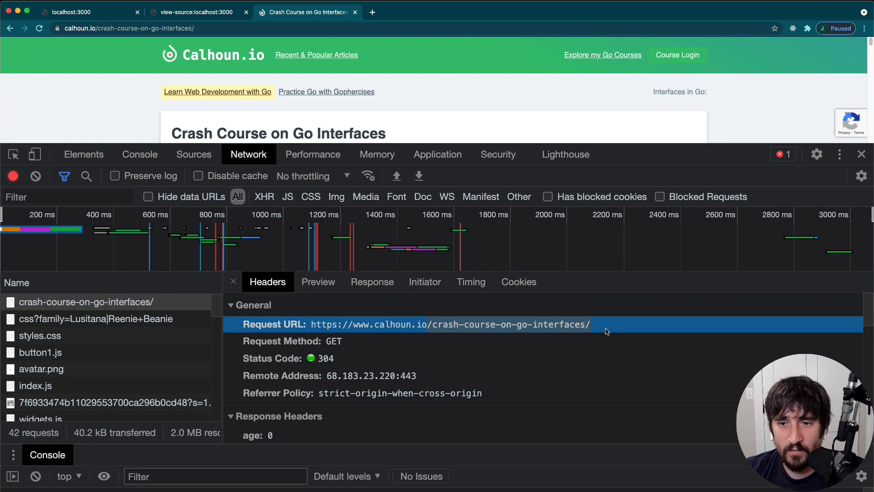
mouse_move(533, 342)
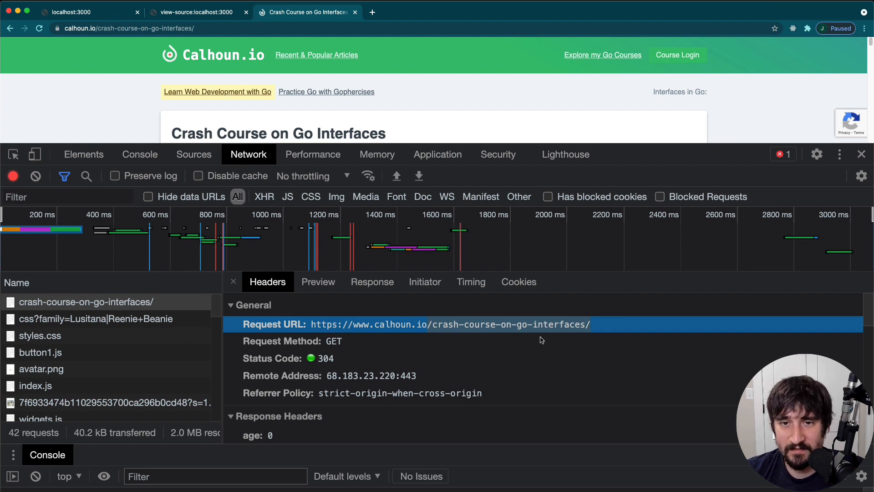
mouse_move(471, 332)
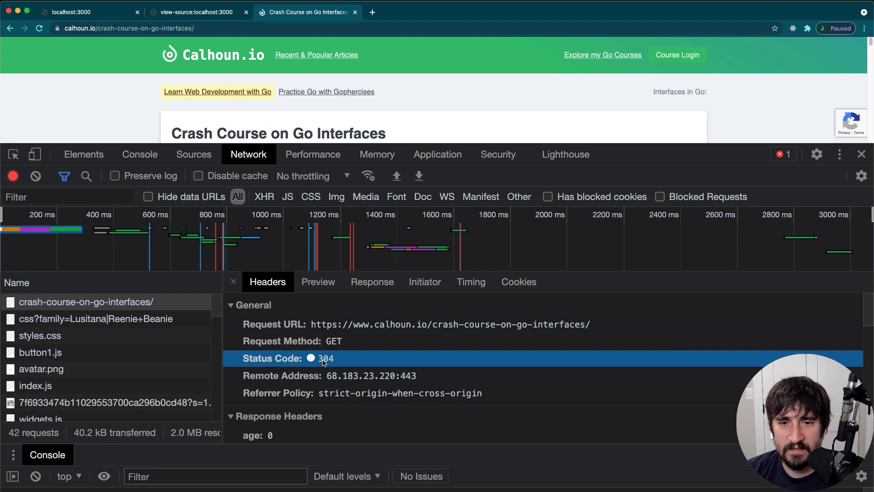
mouse_move(343, 362)
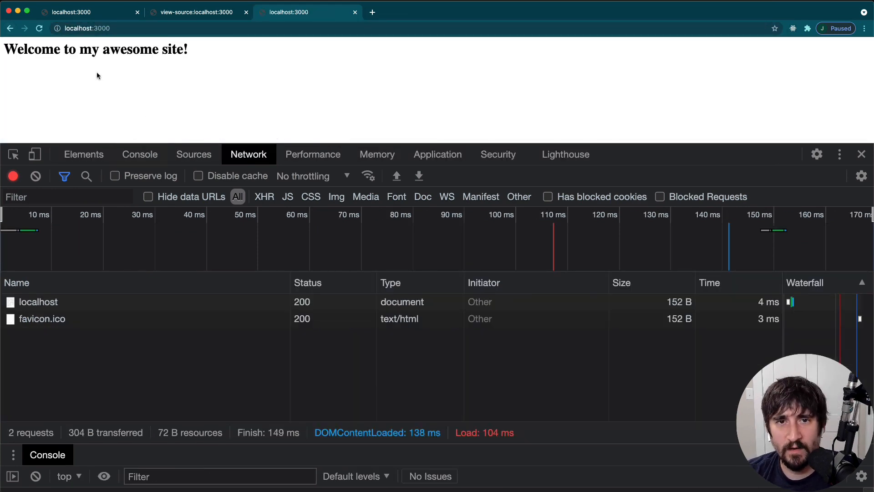
mouse_move(150, 176)
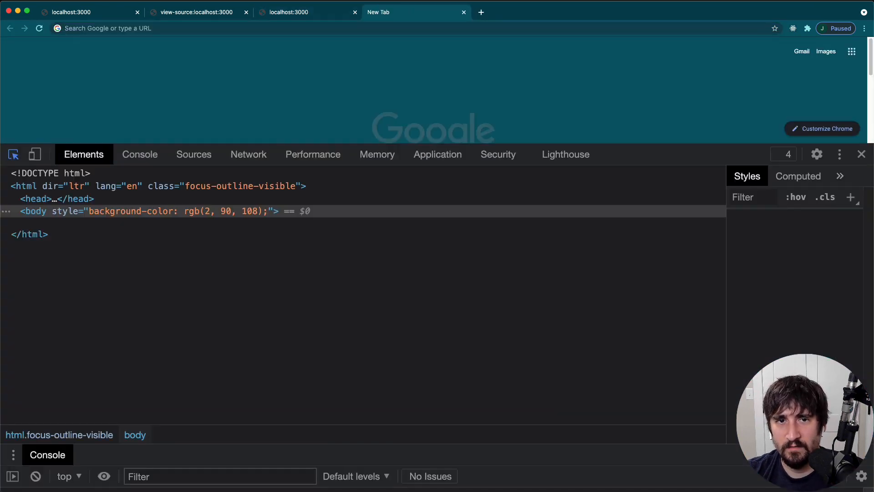
text(google.com)
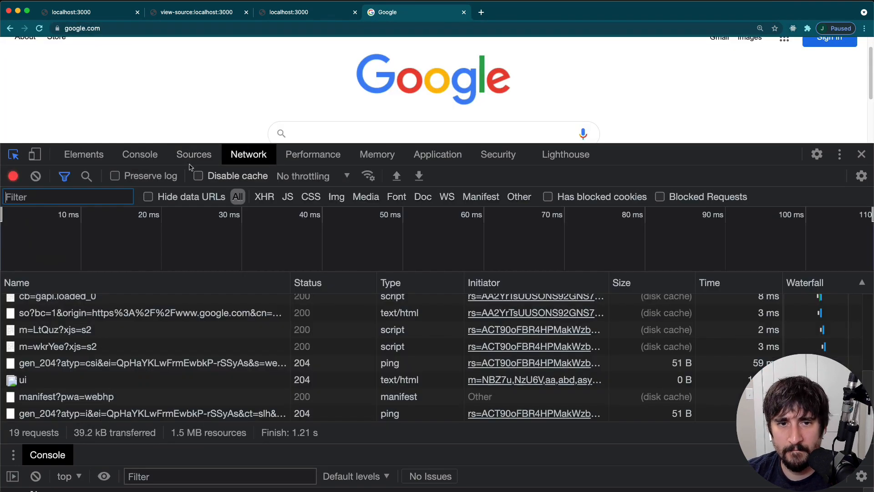
click(44, 301)
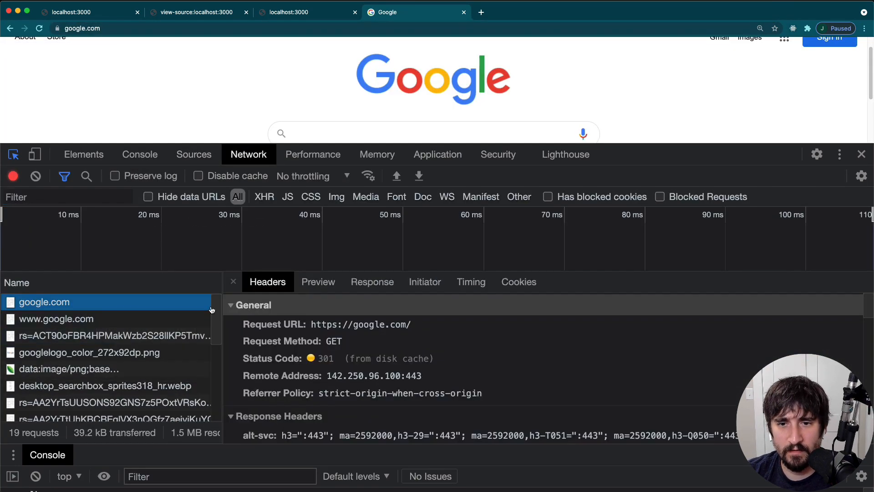
mouse_move(328, 378)
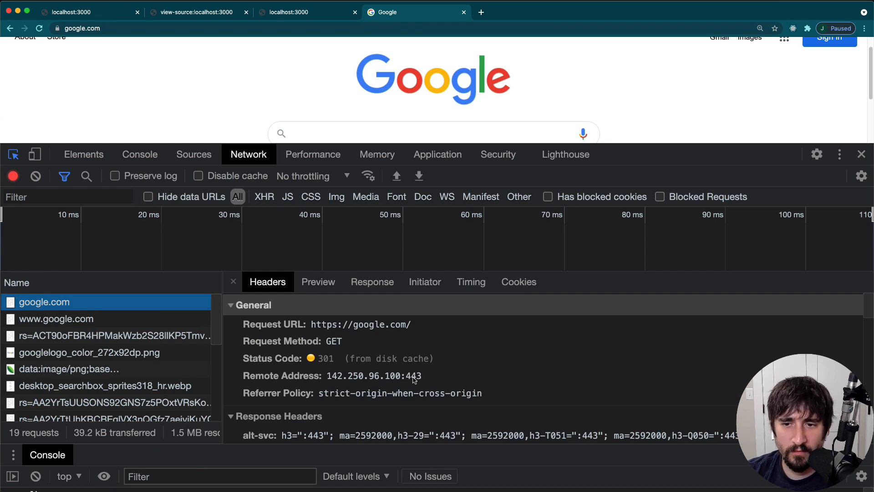
mouse_move(419, 380)
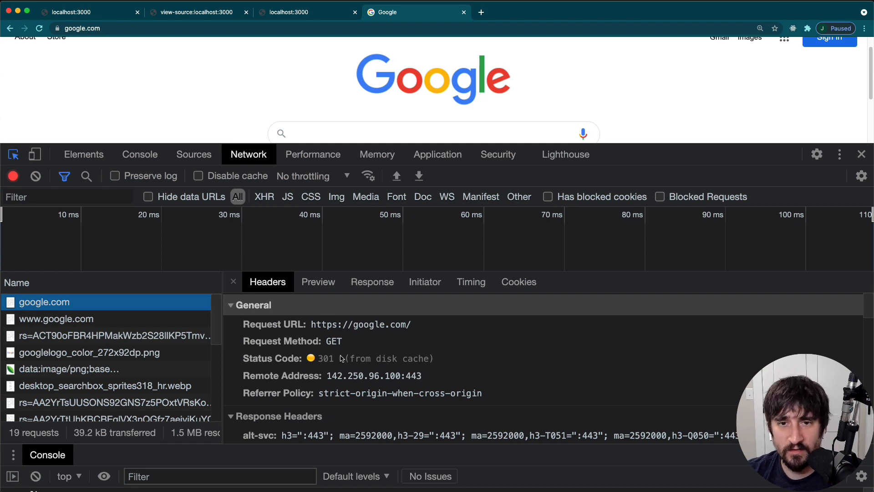
mouse_move(339, 330)
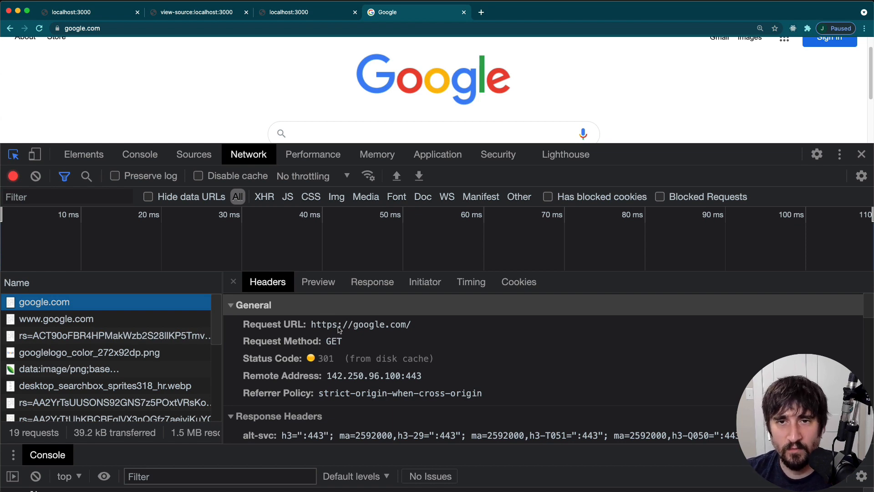
Show the localhost:3000 document request headers: GET, status 200 OK, Content-Length 36
click(307, 12)
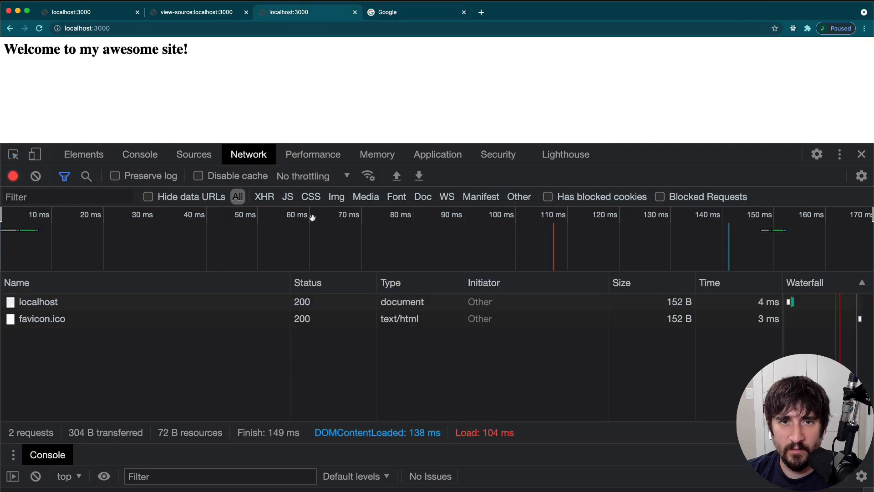
click(38, 301)
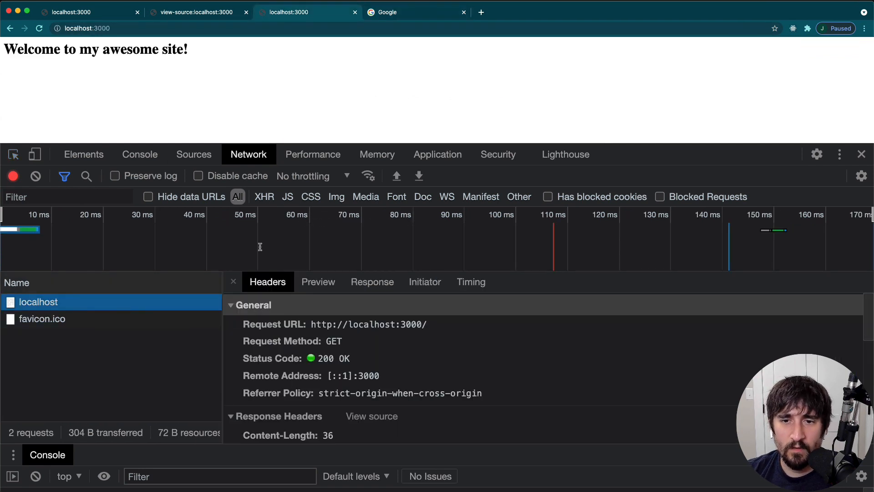
mouse_move(298, 315)
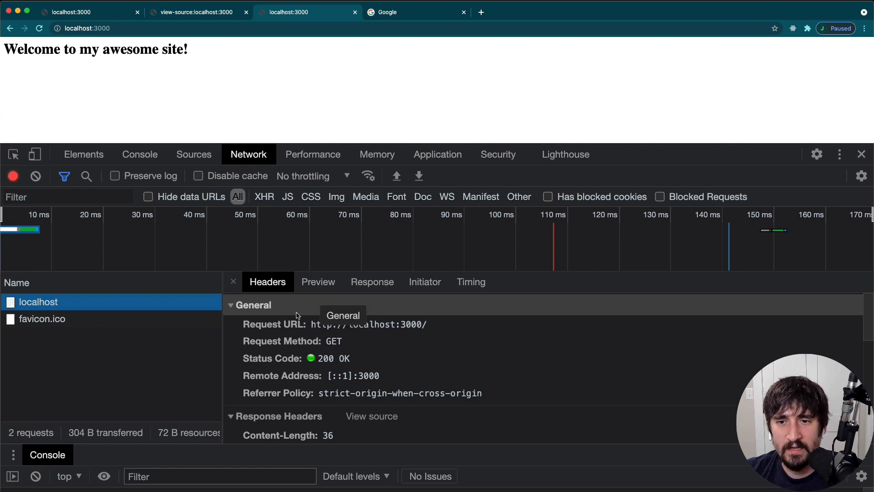
mouse_move(470, 347)
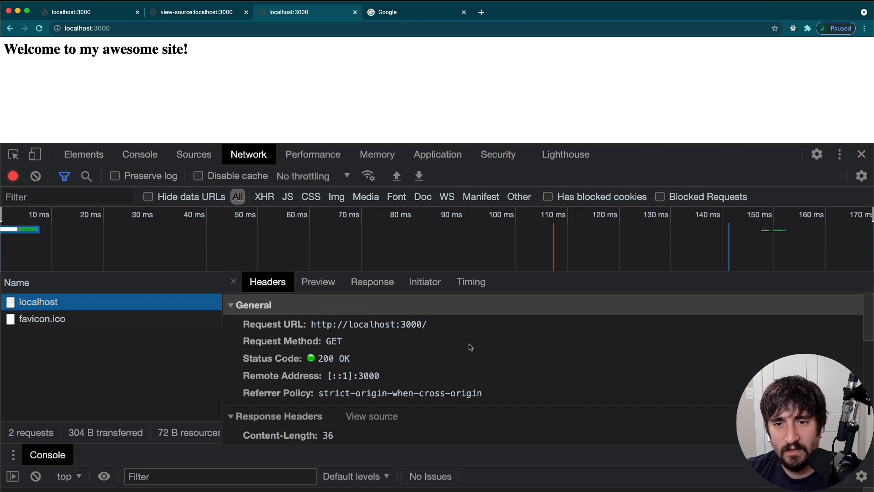
mouse_move(397, 324)
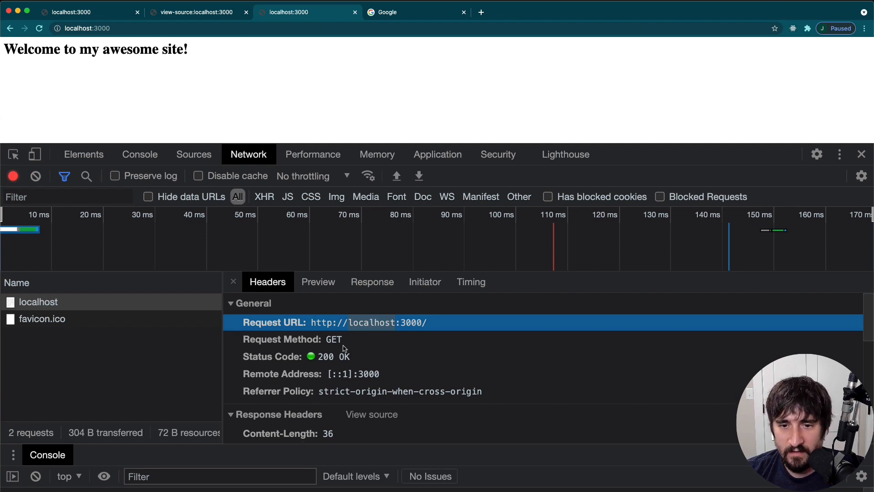
scroll(down, 3)
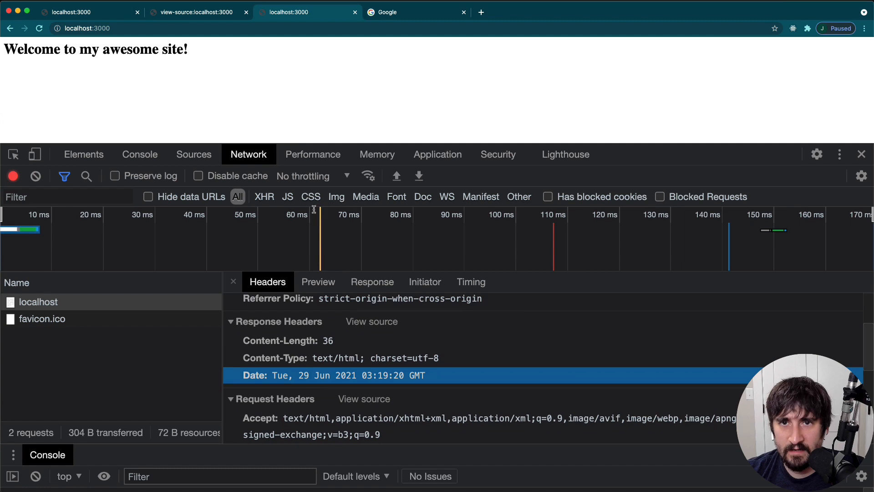
click(391, 11)
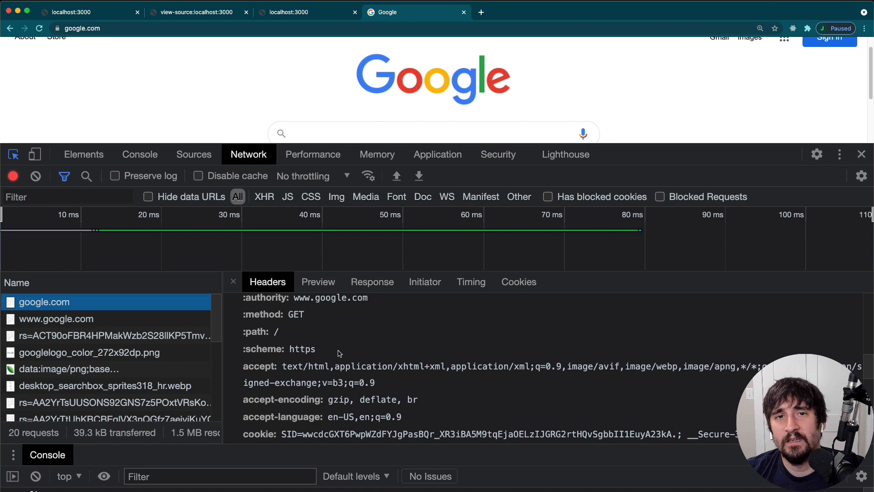
scroll(down, 3)
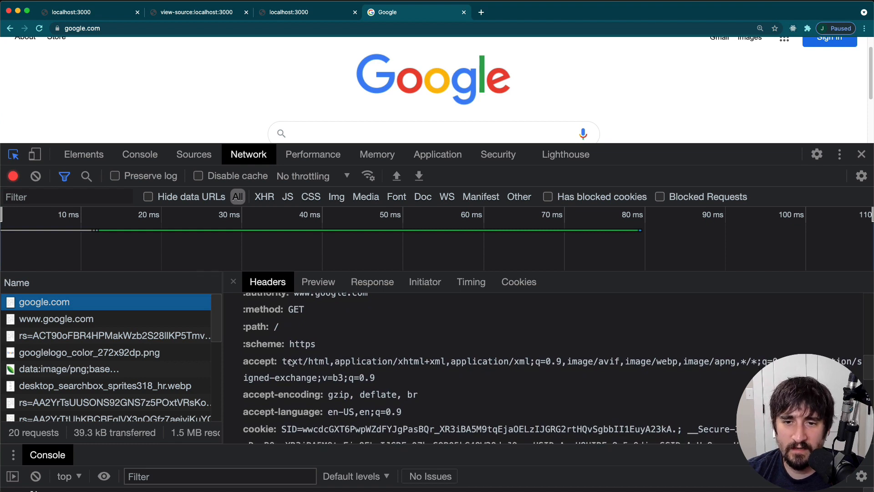
mouse_move(331, 366)
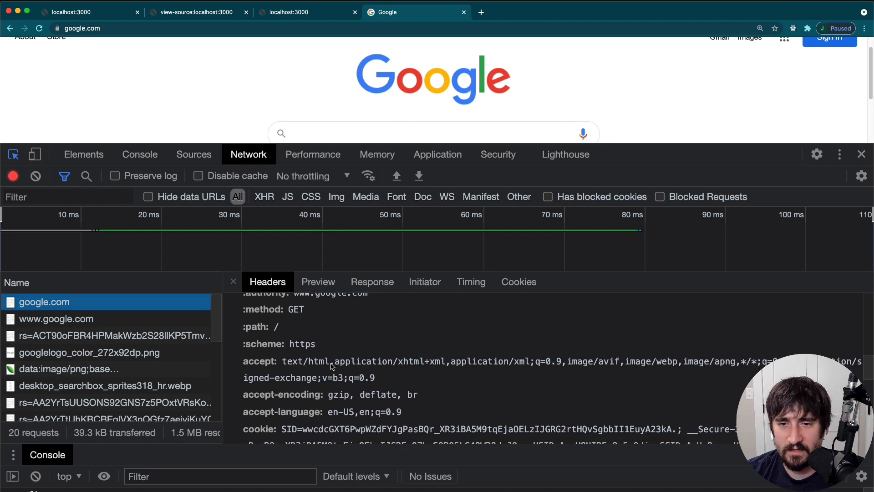
mouse_move(384, 387)
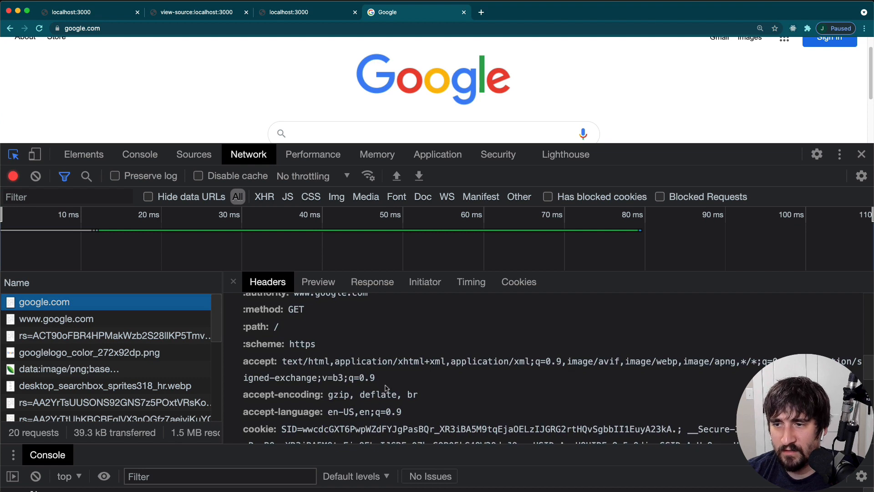
mouse_move(347, 400)
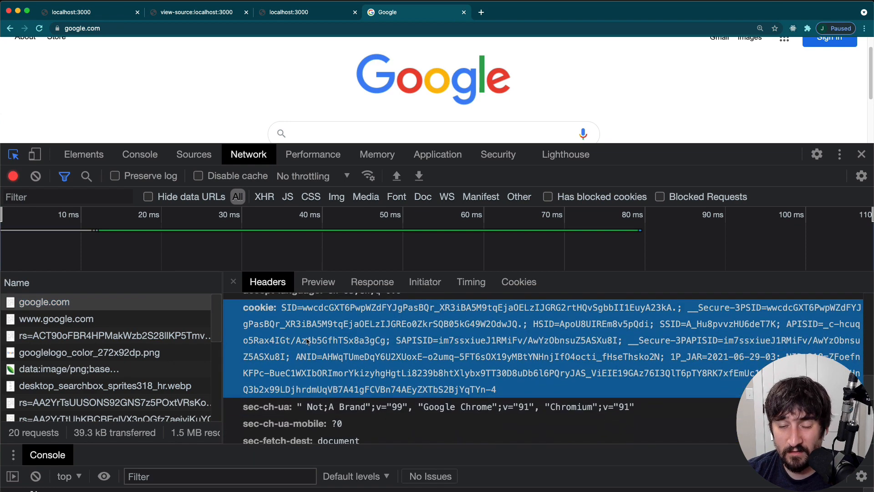
mouse_move(512, 311)
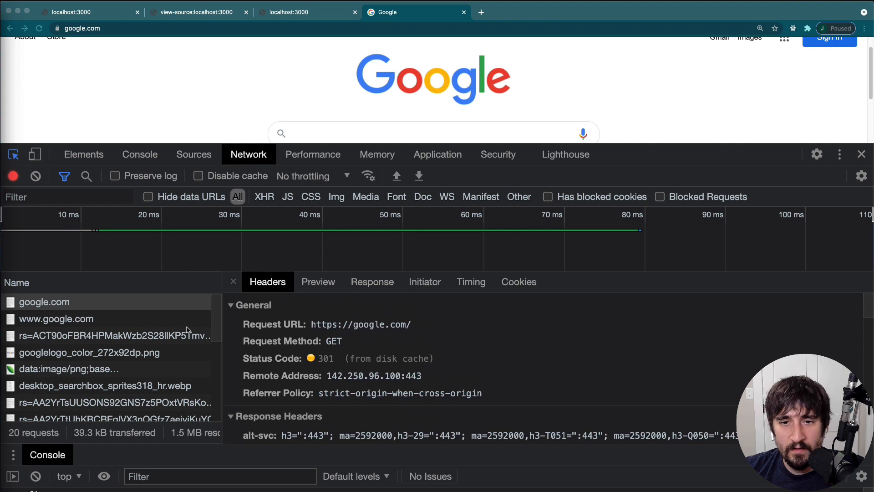
mouse_move(353, 286)
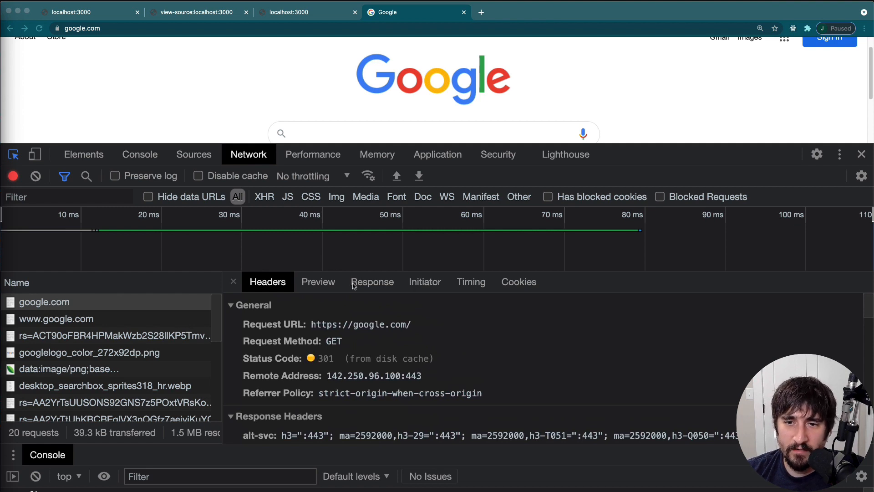
mouse_move(312, 302)
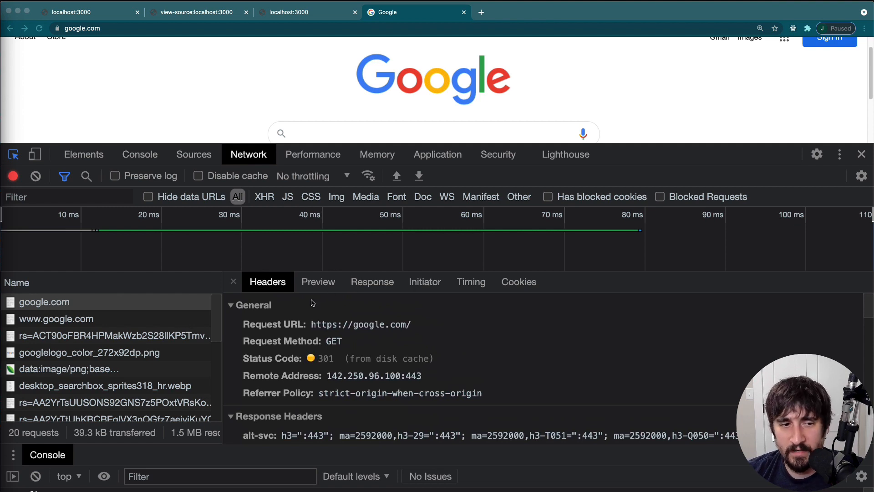
mouse_move(293, 302)
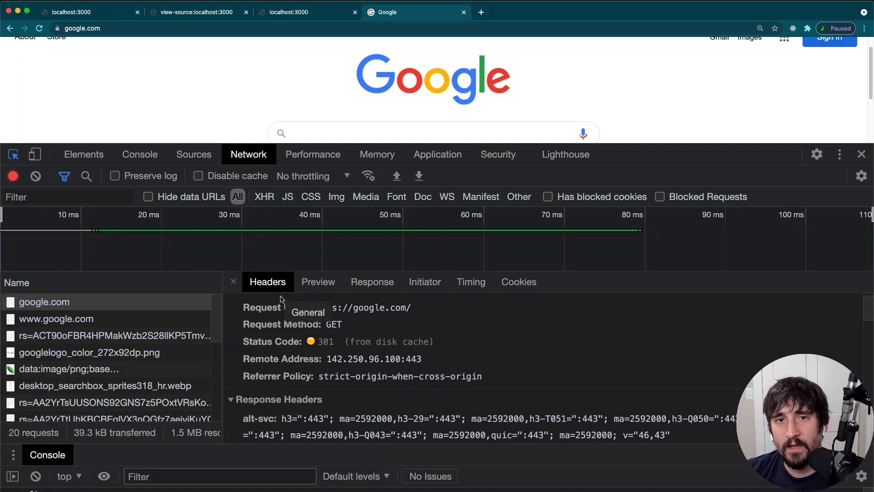
View the google.com response body, then the localhost:3000 page's <h1>Welcome to my awesome site!</h1>
scroll(down, 3)
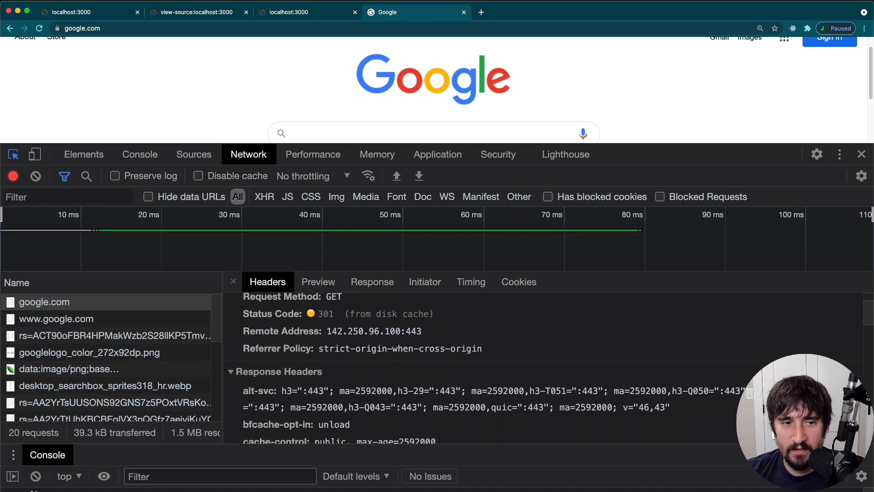
scroll(down, 3)
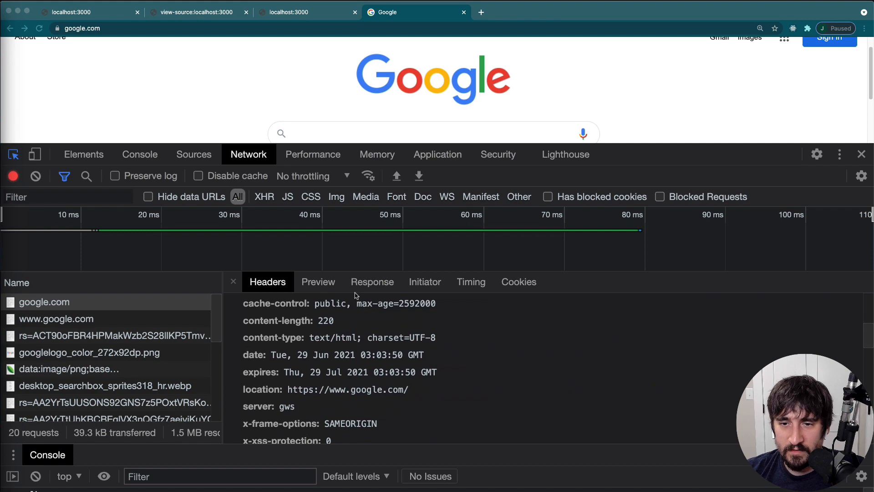
click(371, 282)
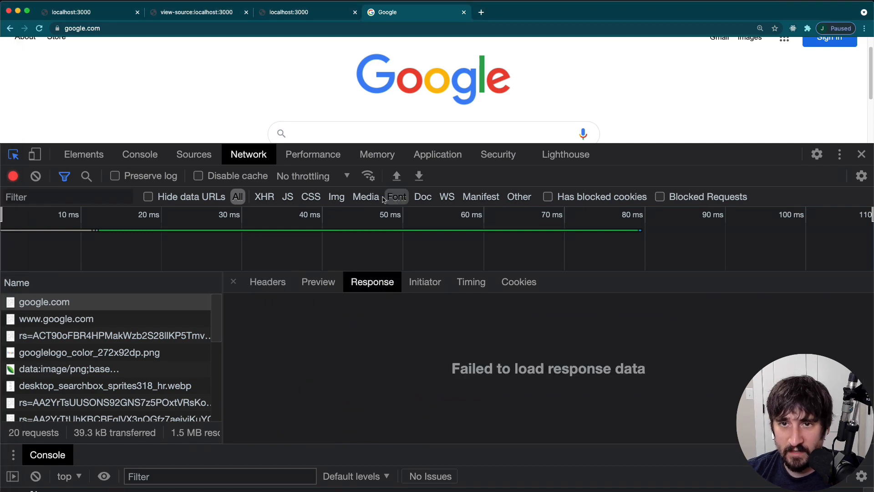
click(45, 301)
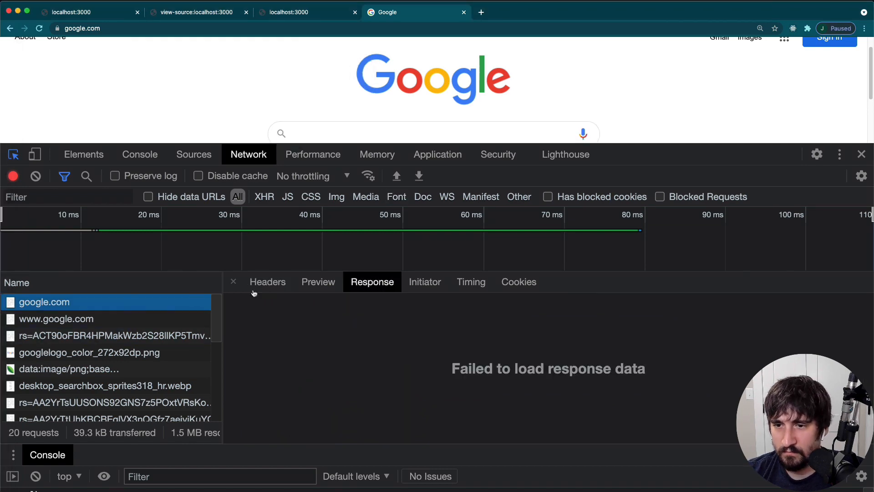
click(290, 12)
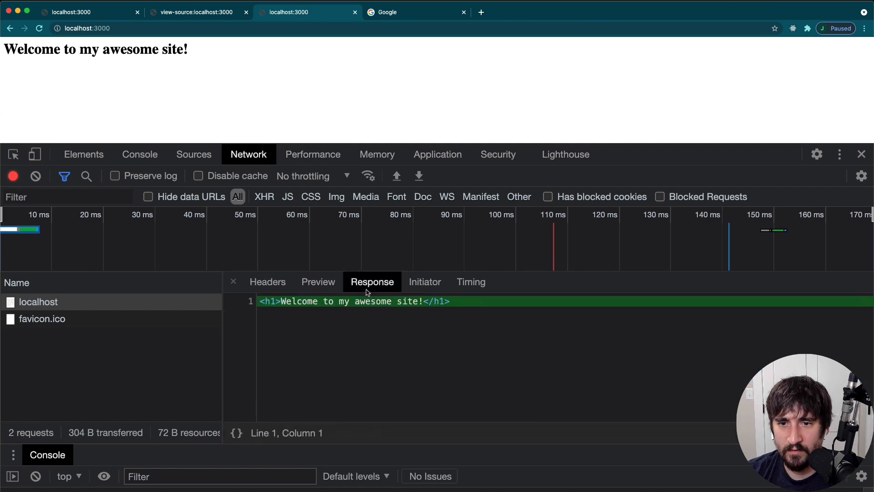
Show the localhost request headers again: 200 OK, remote [::1]:3000, Content-Length 36
click(38, 301)
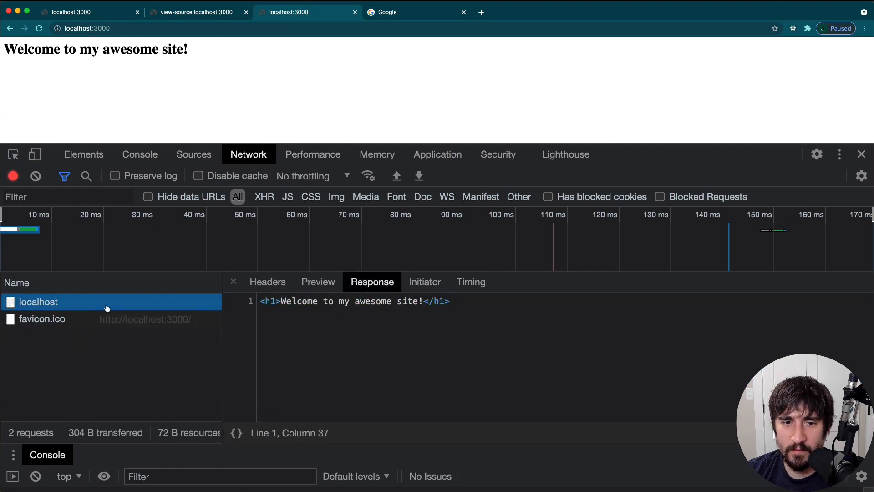
mouse_move(425, 322)
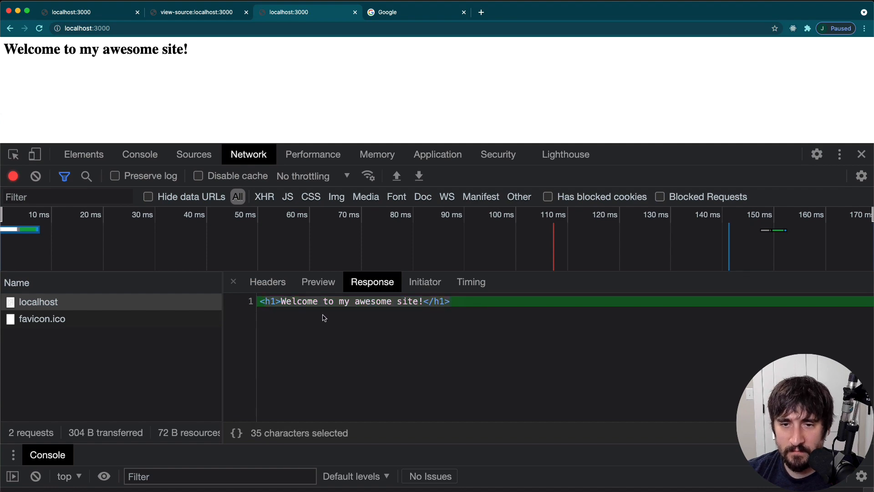
mouse_move(334, 314)
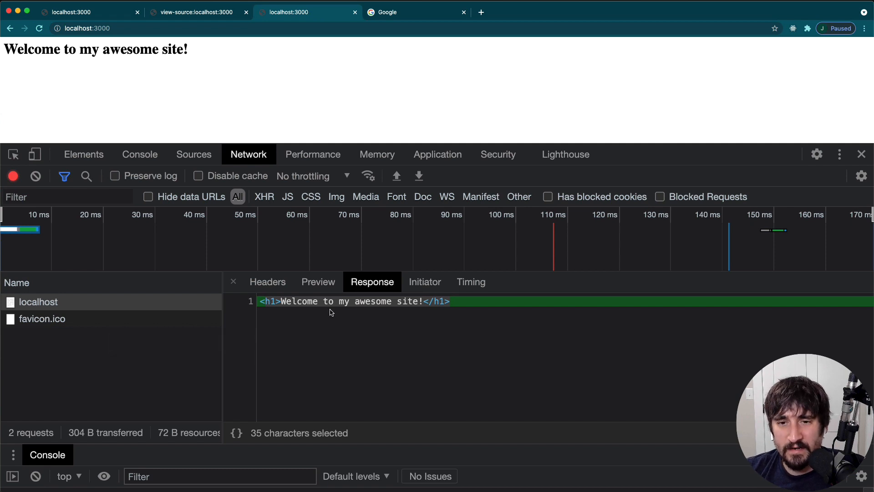
click(267, 282)
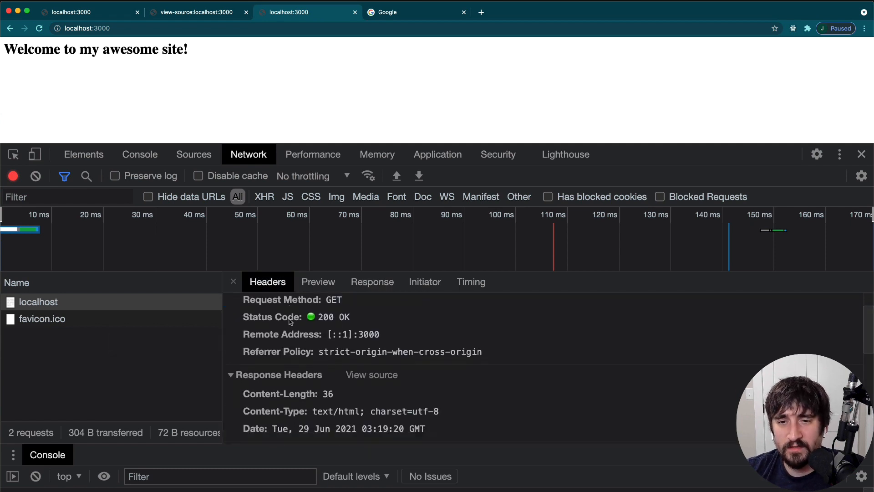
scroll(down, 3)
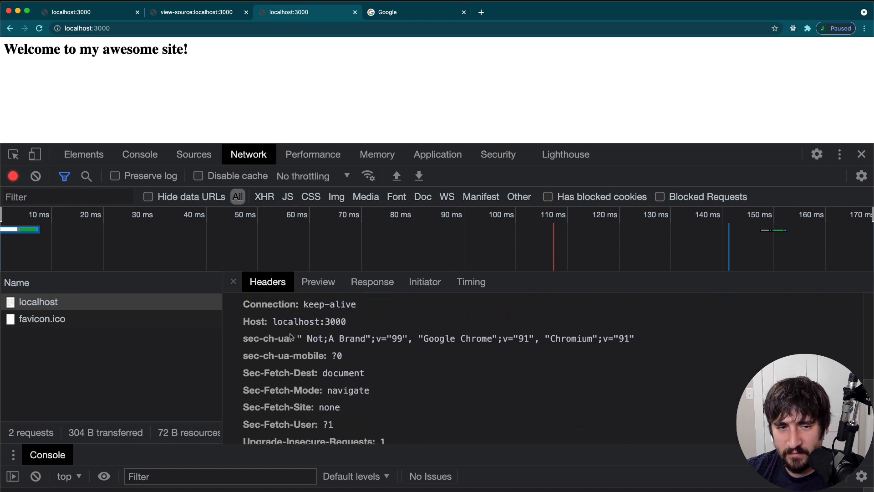
scroll(down, 3)
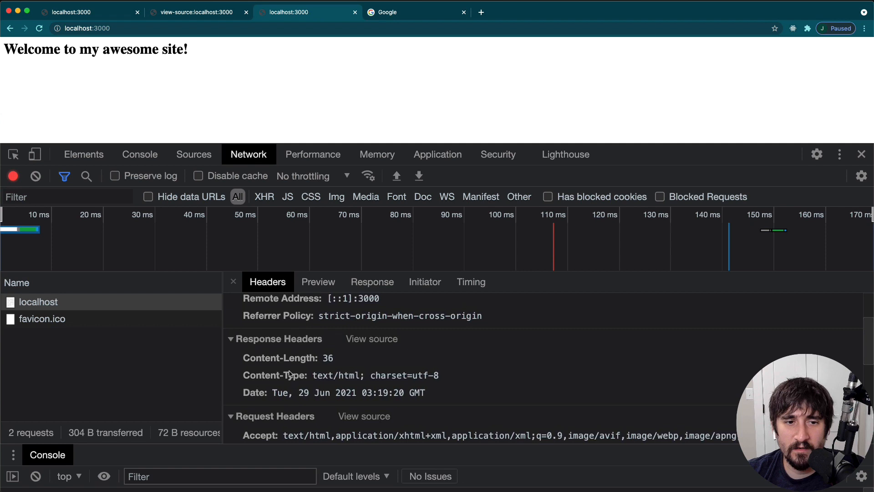
mouse_move(288, 361)
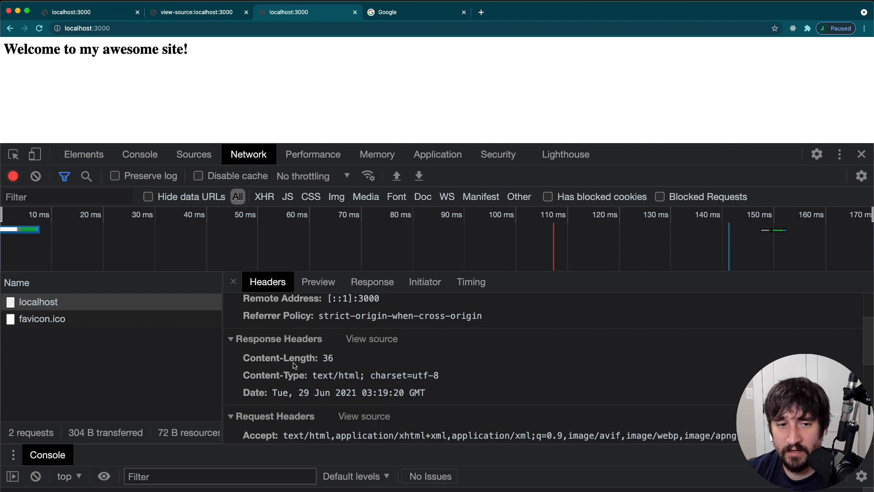
mouse_move(317, 369)
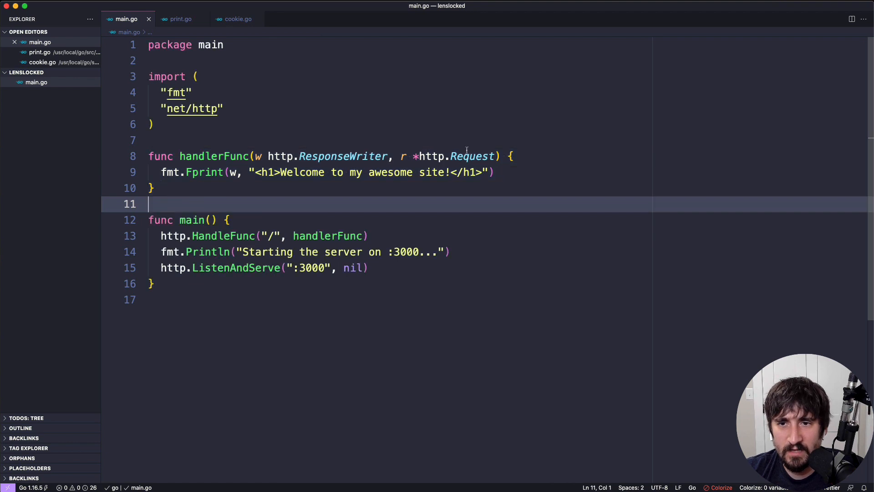
Highlight the Request type in main.go's handlerFunc that writes the Welcome heading on :3000
double_click(472, 156)
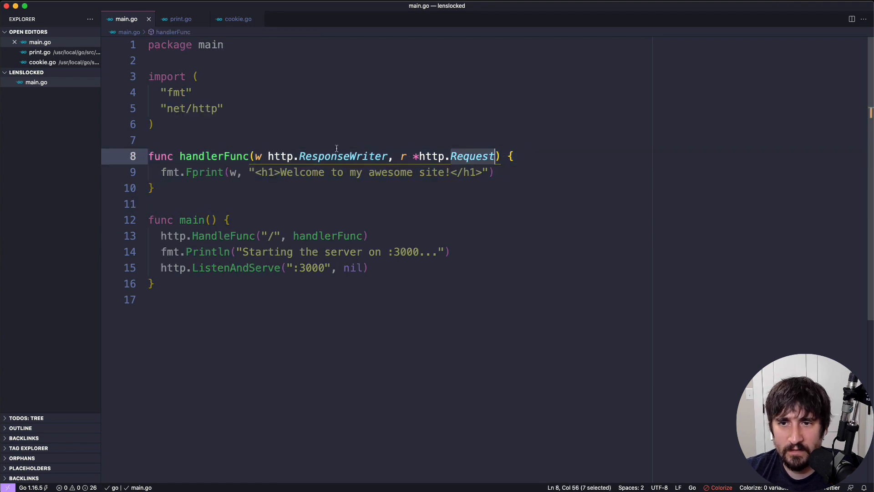